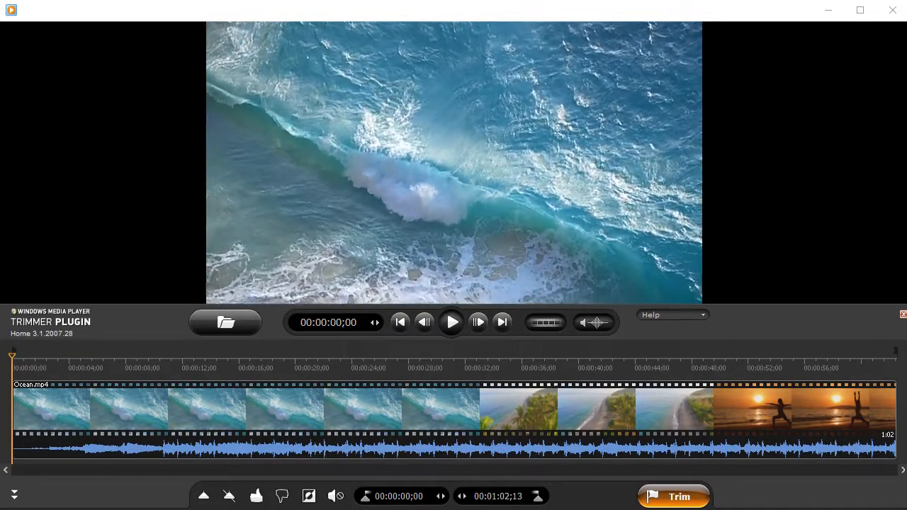
- Close the ocean clip trimmer, start the Switzerland - Heaven of Earth video from the desktop and pause it near the start
left_click(451, 323)
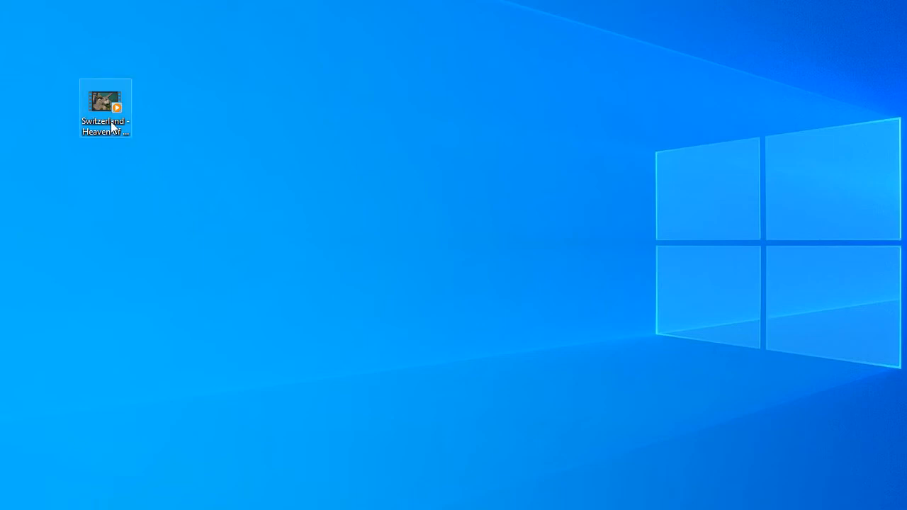
double_click(105, 102)
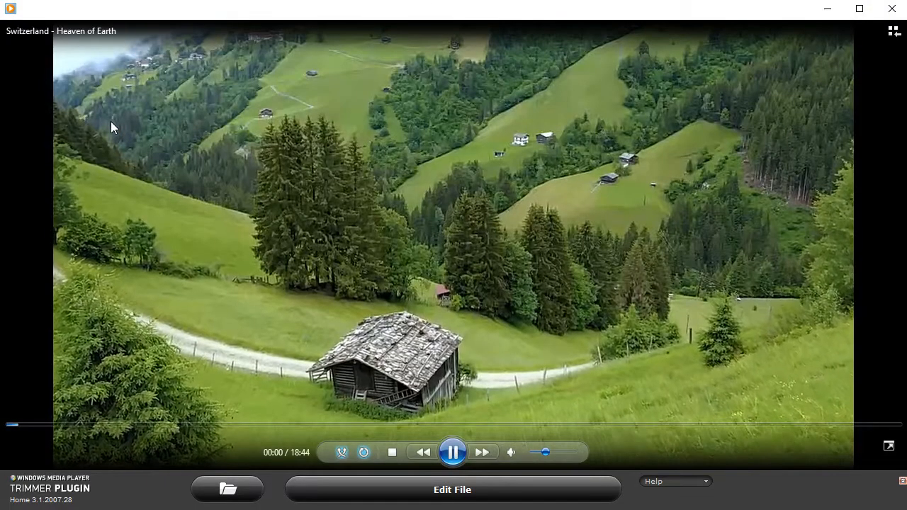
left_click(452, 452)
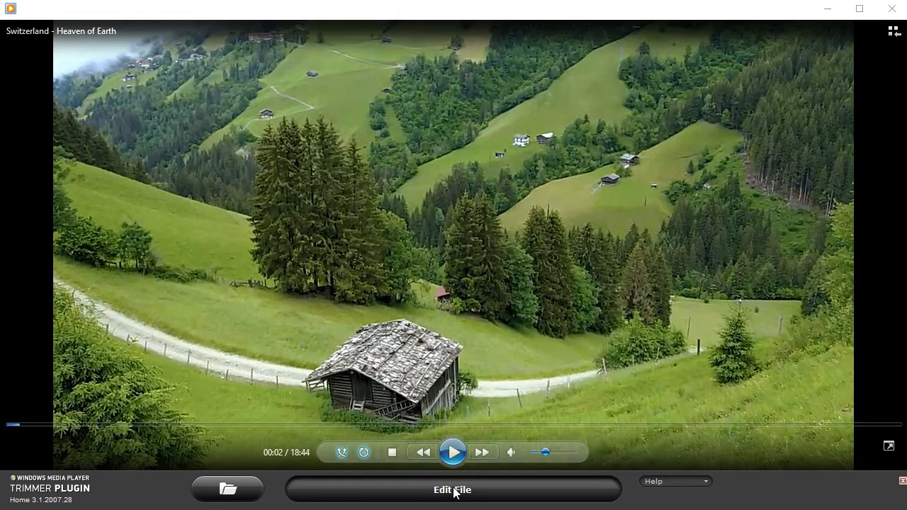
- Send the Switzerland video to the trimmer timeline via Edit File and pause the preview near 00:04:04
left_click(452, 491)
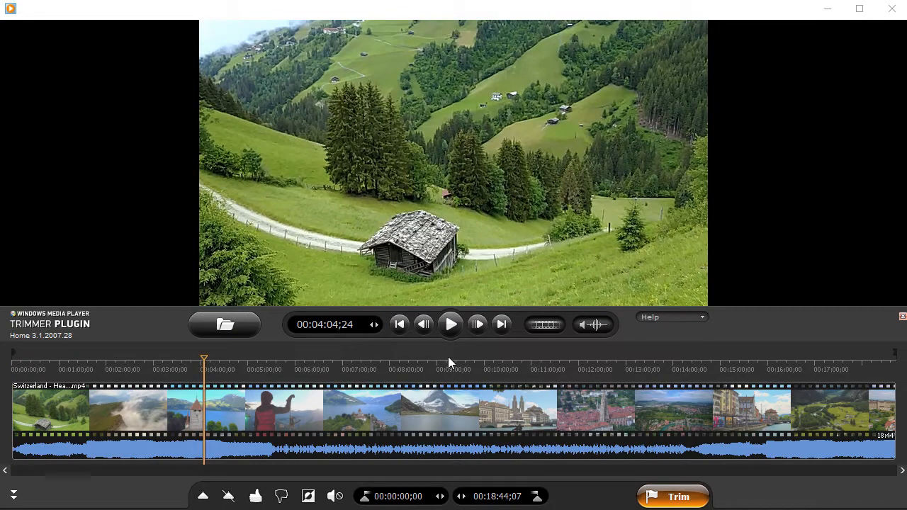
left_click(450, 324)
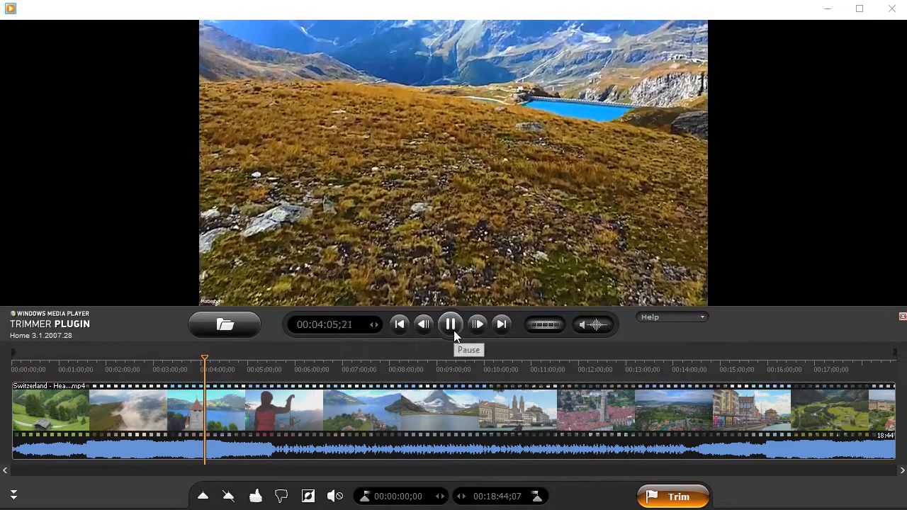
left_click(451, 323)
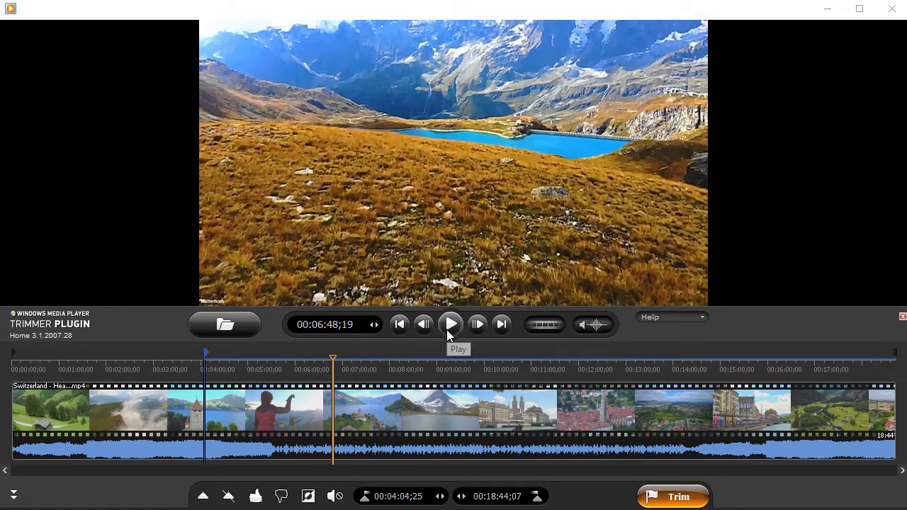
- Play through the video placing markers near 00:06:48 and 00:11:20 to split the timeline into segments
left_click(451, 323)
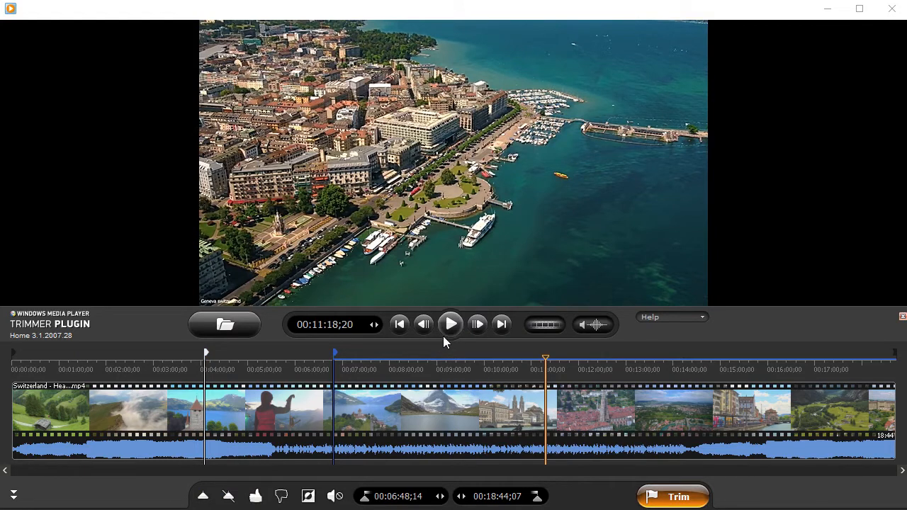
left_click(451, 325)
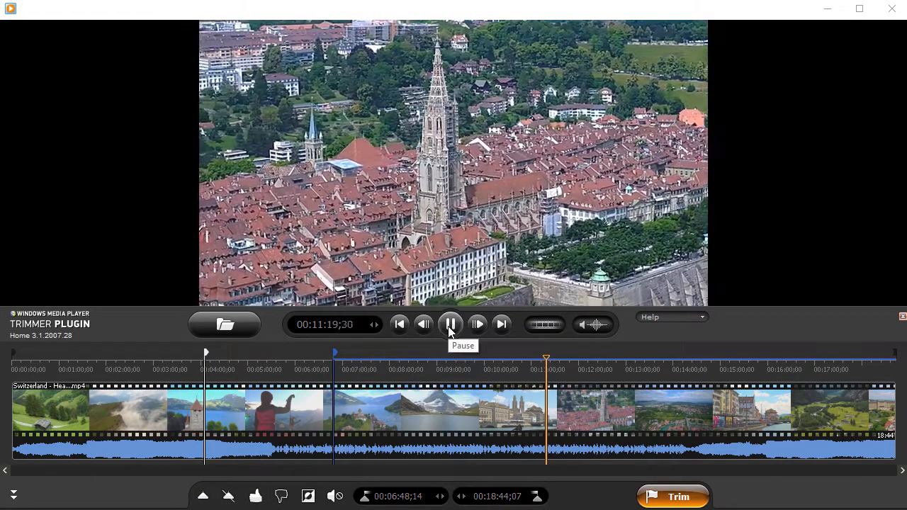
left_click(451, 325)
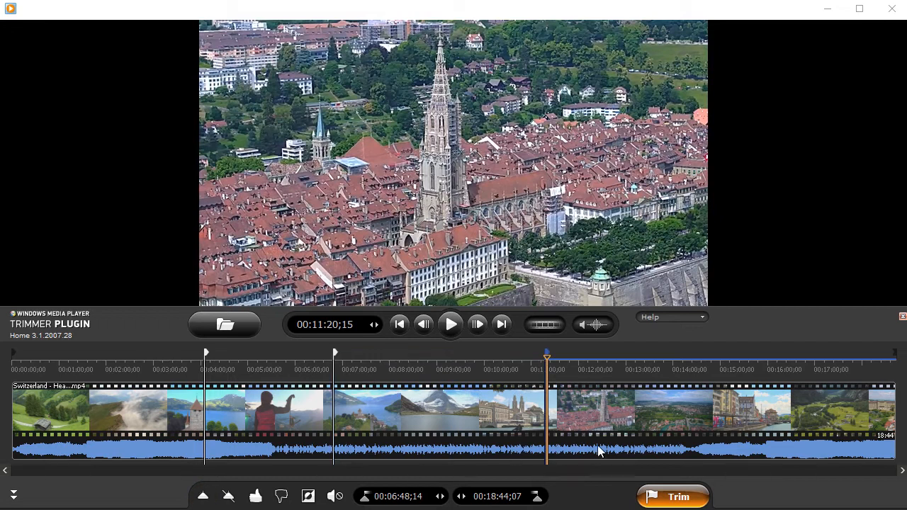
left_click(451, 323)
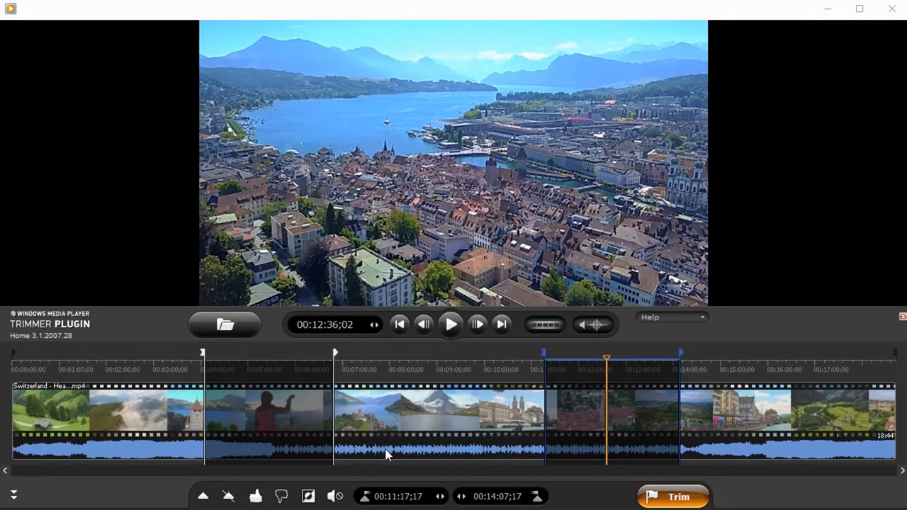
- Set the interval end at 00:14:07 so the 00:11:17–00:14:07 stretch is selected for cutting
left_click(672, 496)
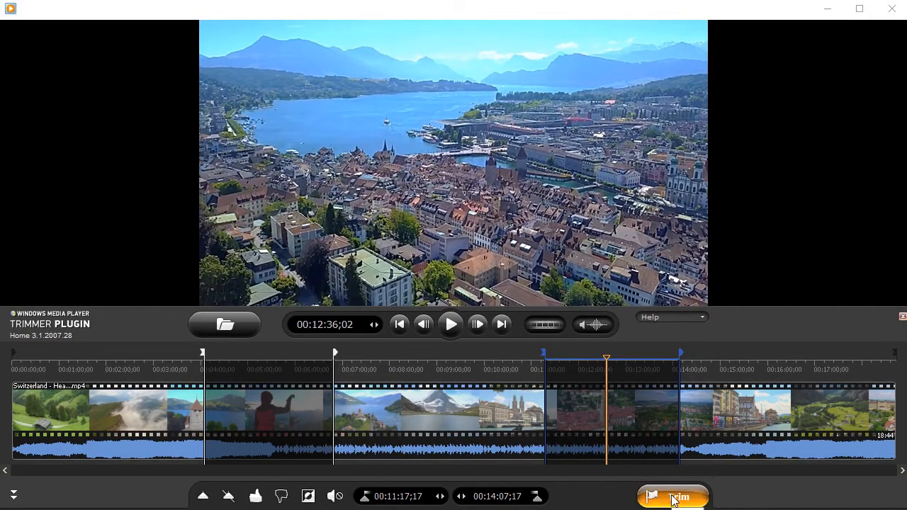
- Trim out the marked intervals, save the output and answer Yes (Да) to the completion dialog
left_click(671, 496)
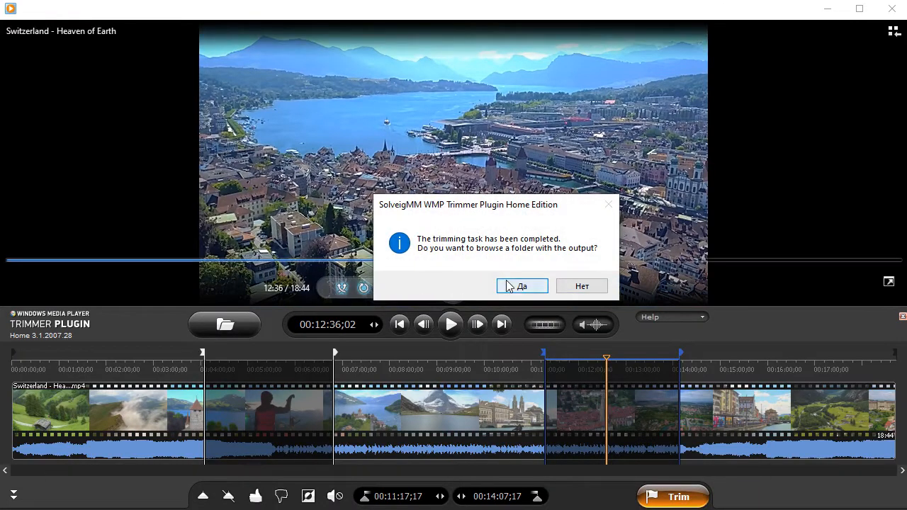
left_click(581, 286)
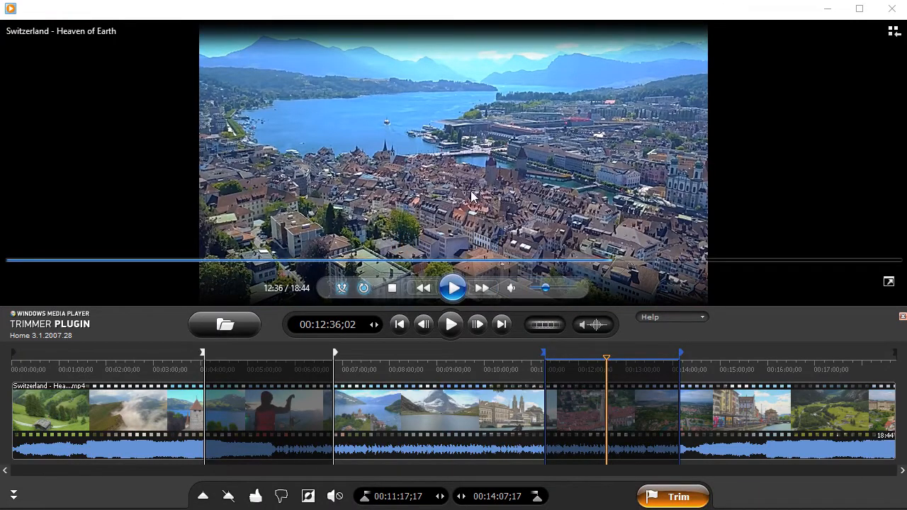